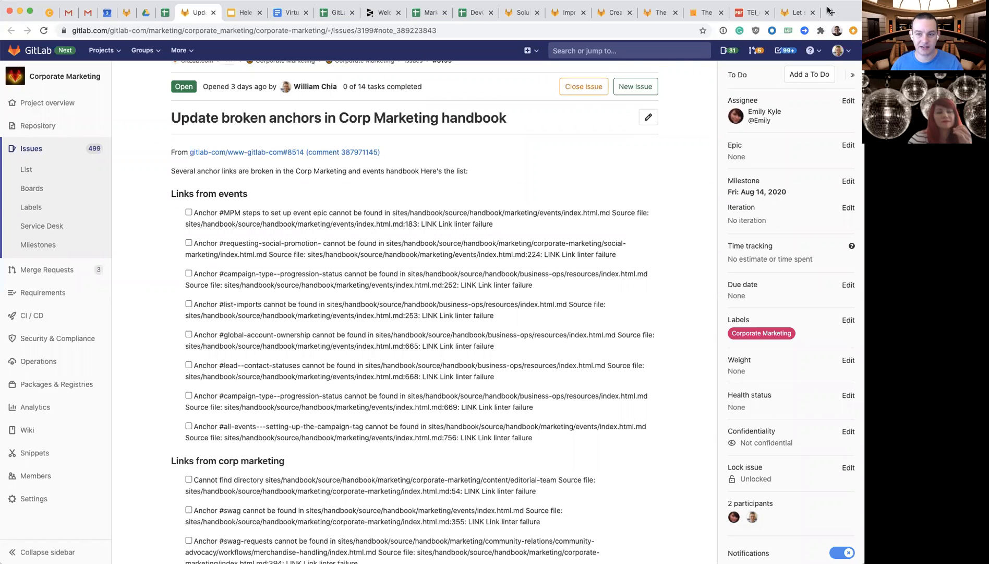
Copy the handbook/marketing/events path from the issue's first entry and load it in a new tab
{"action": "left_click", "coordinate": [832, 13]}
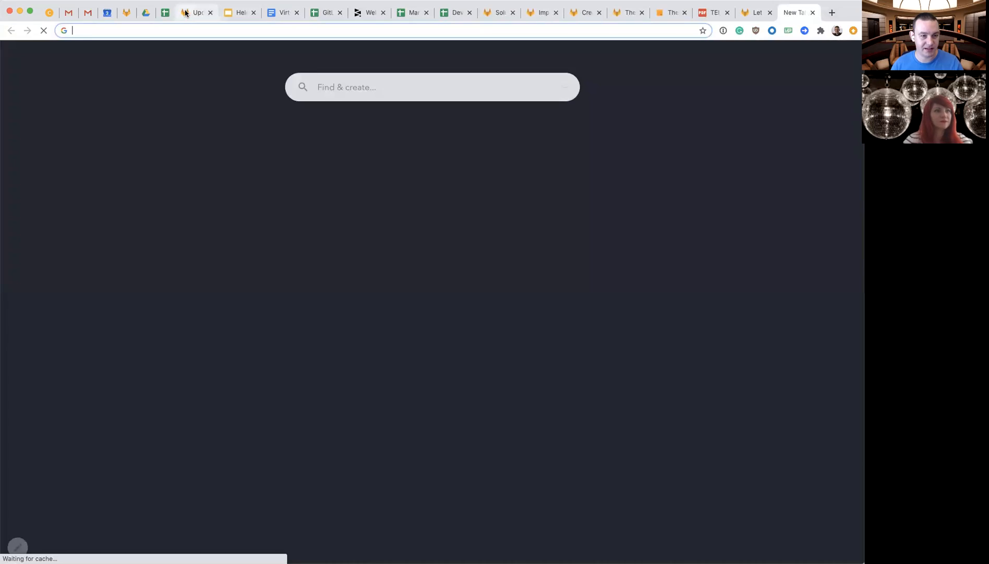
{"action": "left_click", "coordinate": [195, 11]}
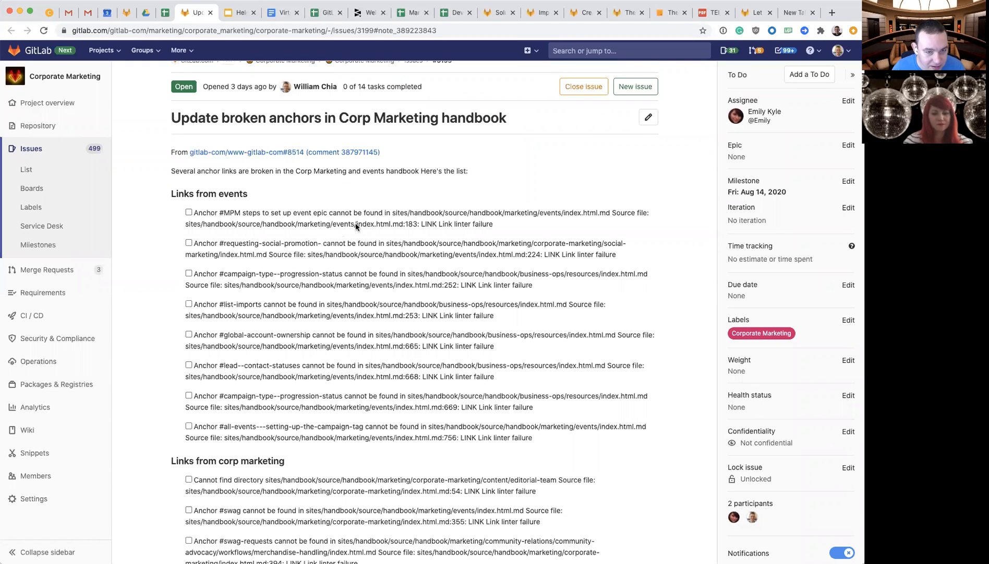
{"action": "left_click_drag", "start_coordinate": [262, 224], "coordinate": [357, 225]}
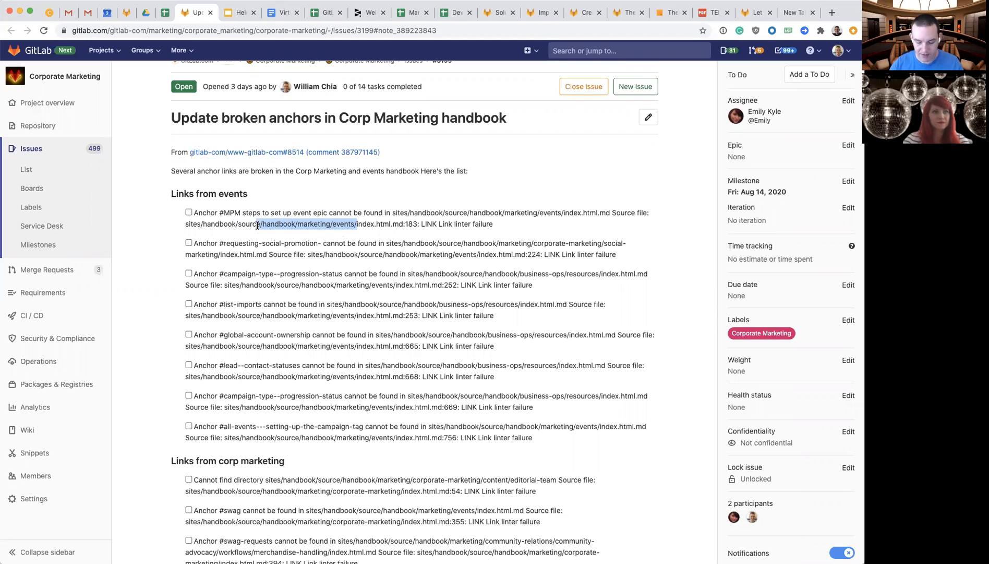
{"action": "left_click", "coordinate": [799, 12]}
{"action": "type", "text": "about.gitlab.com/handbook/marketing/events/"}
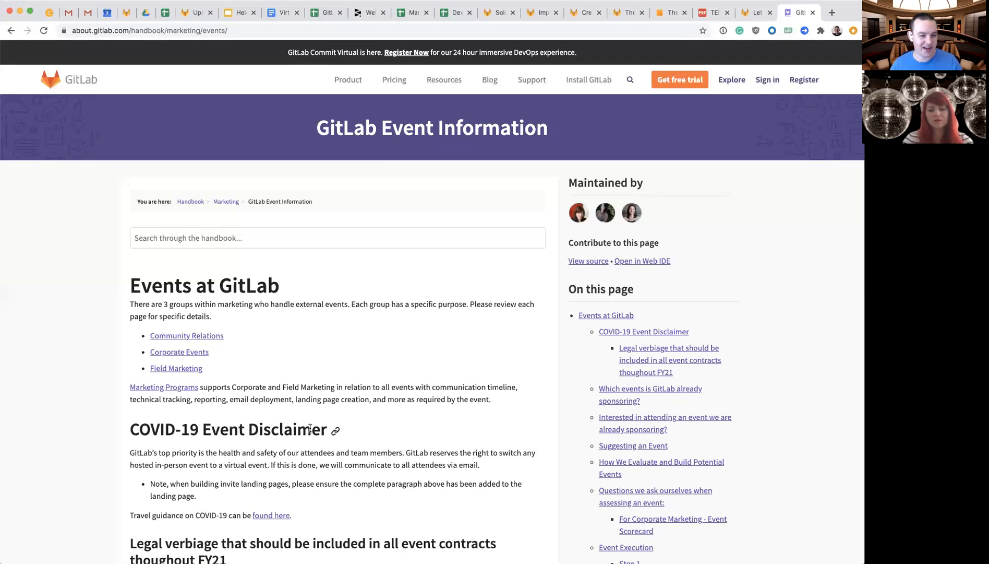
Follow the COVID-19 Event Disclaimer heading link and highlight its anchor in the address bar
{"action": "left_click", "coordinate": [643, 331]}
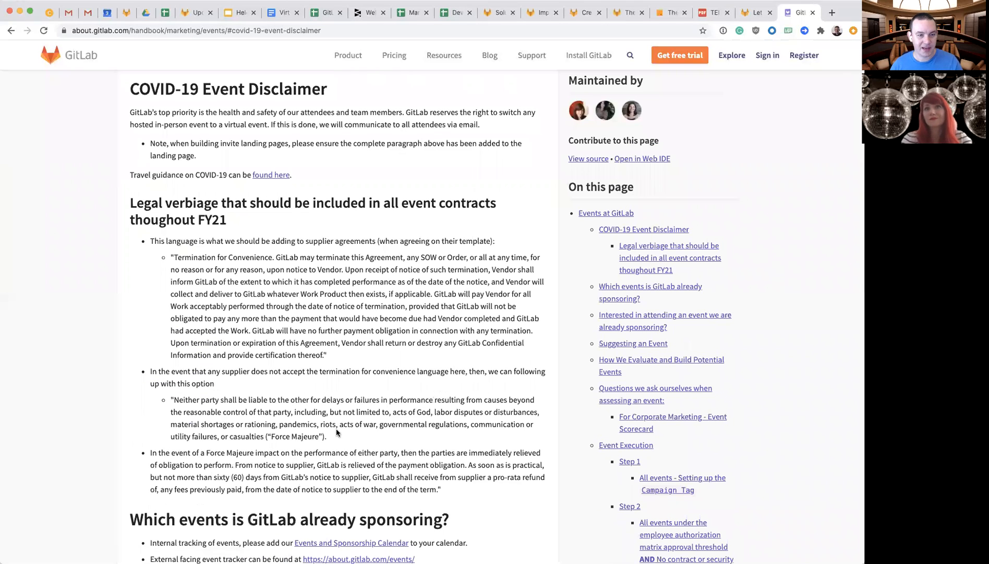
{"action": "left_click", "coordinate": [275, 30]}
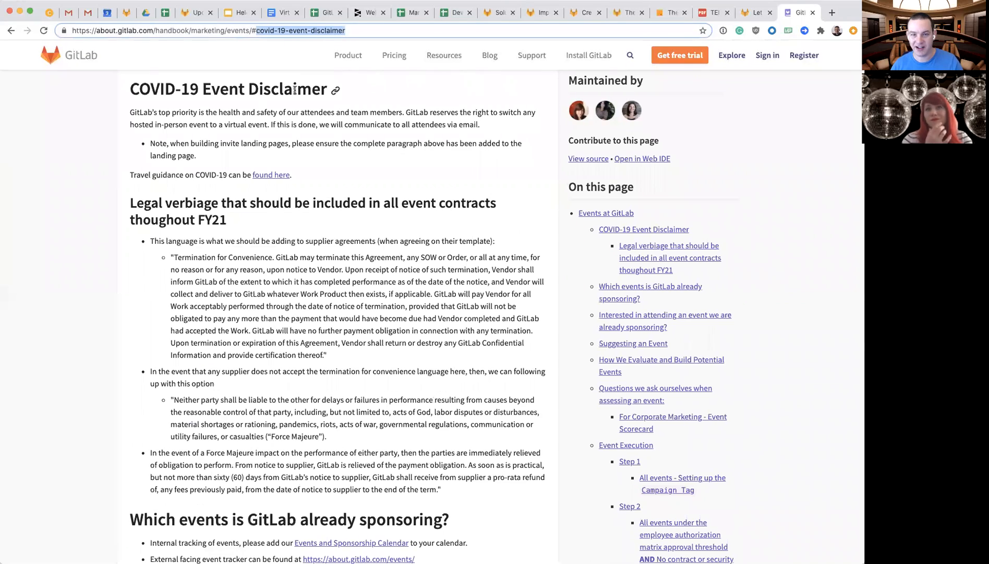
{"action": "double_click", "coordinate": [166, 89]}
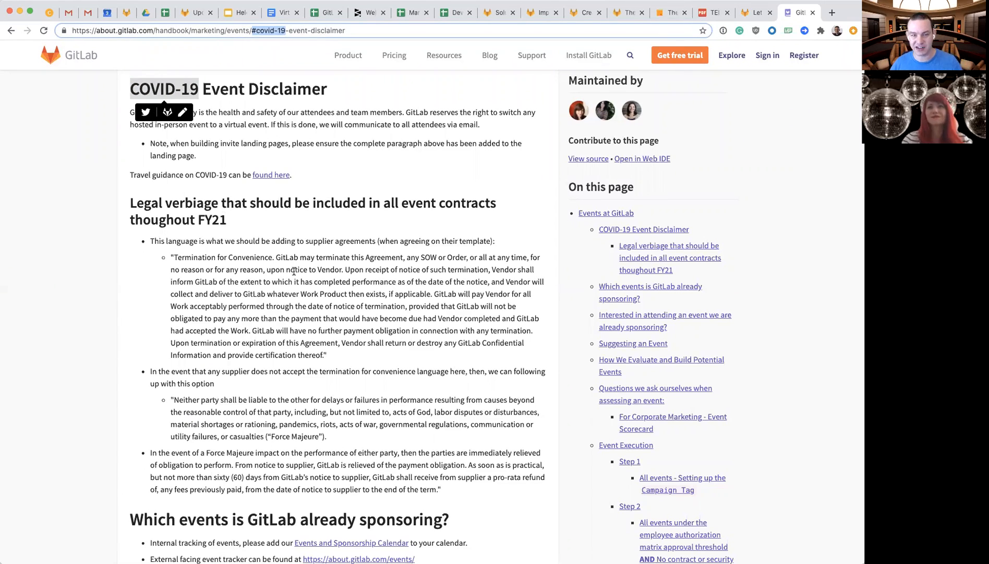
{"action": "mouse_move", "coordinate": [246, 220]}
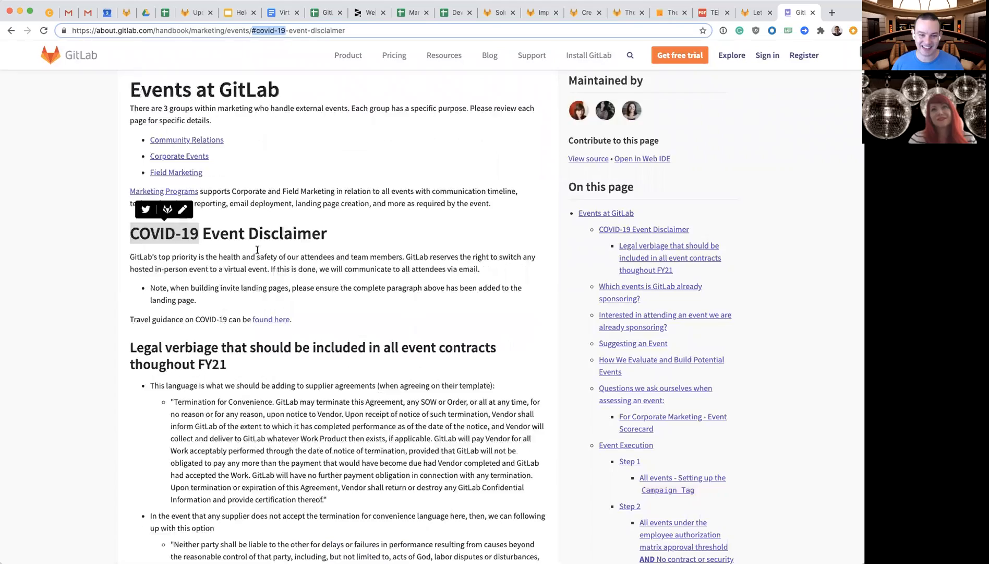
Scroll the events page down through Event Execution and back up to Suggesting an Event
{"action": "scroll", "scroll_direction": "down", "scroll_amount": 3}
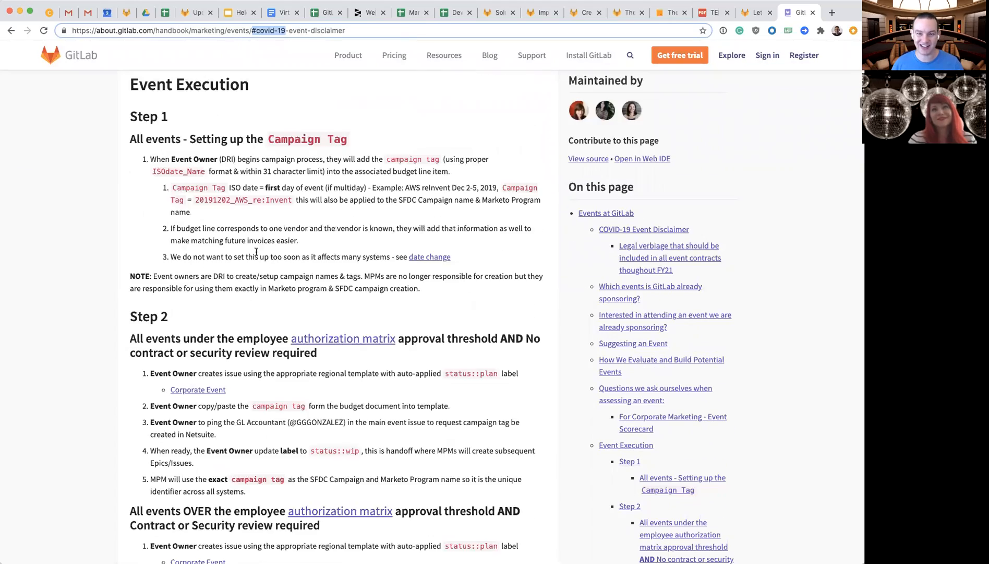
{"action": "scroll", "scroll_direction": "down", "scroll_amount": 3}
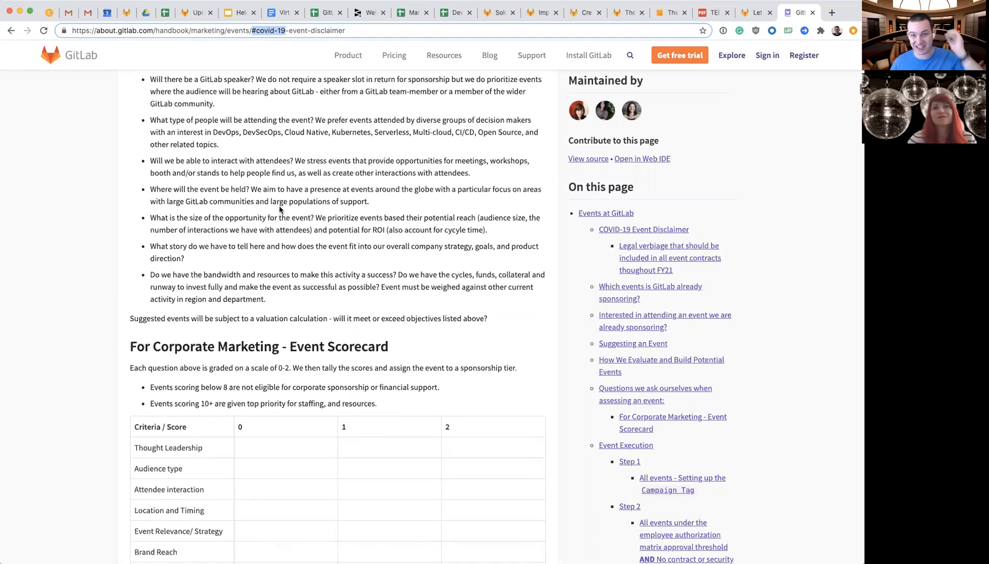
{"action": "scroll", "scroll_direction": "up", "scroll_amount": 3}
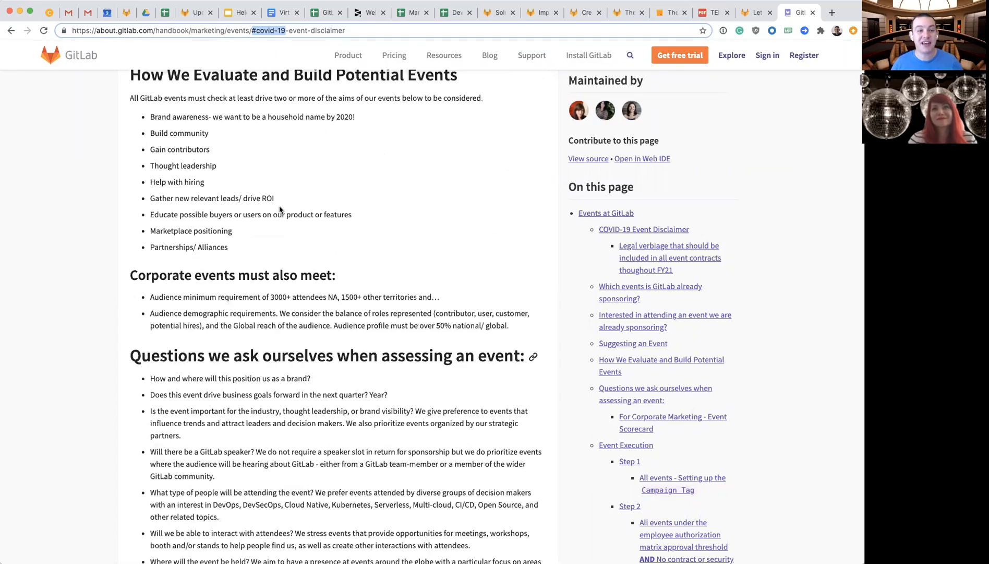
{"action": "scroll", "scroll_direction": "up", "scroll_amount": 3}
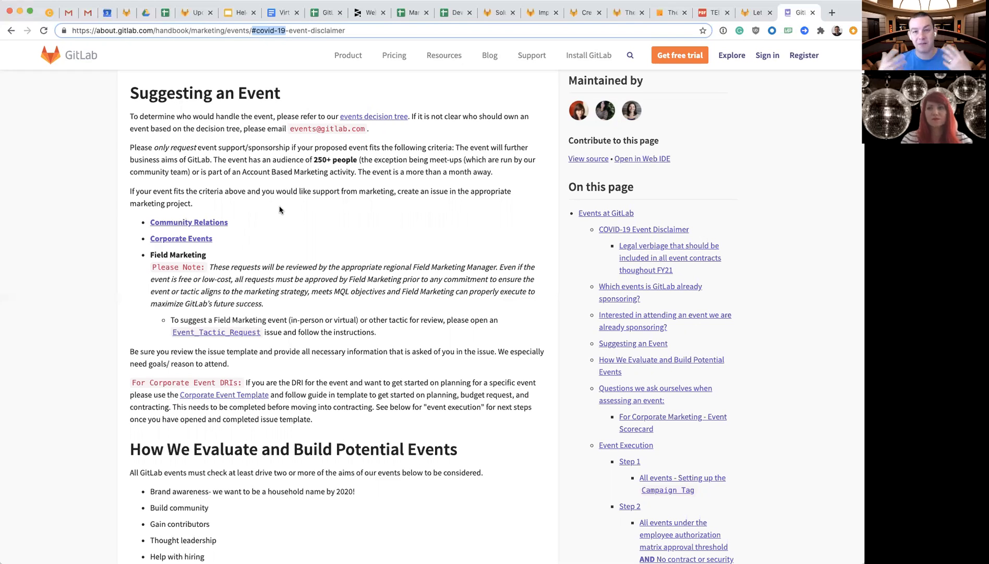
{"action": "mouse_move", "coordinate": [302, 215]}
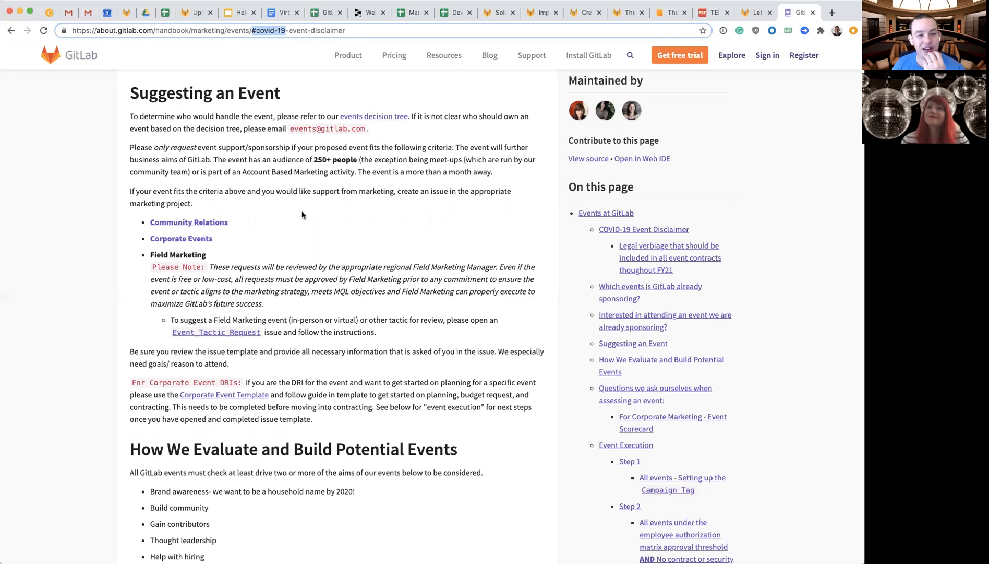
{"action": "mouse_move", "coordinate": [305, 223]}
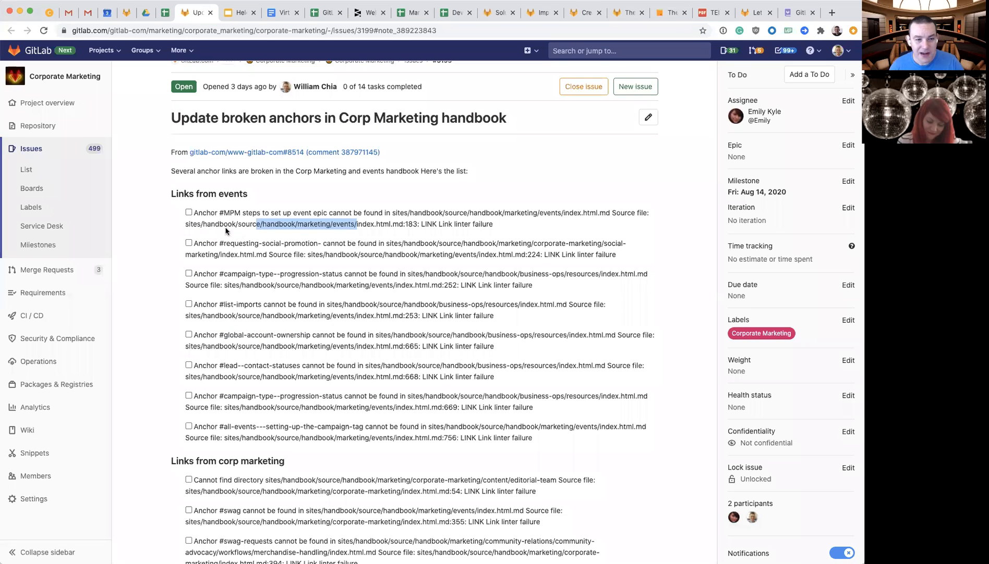
Select the broken #MPM anchor name in the issue's first events entry
{"action": "double_click", "coordinate": [203, 213]}
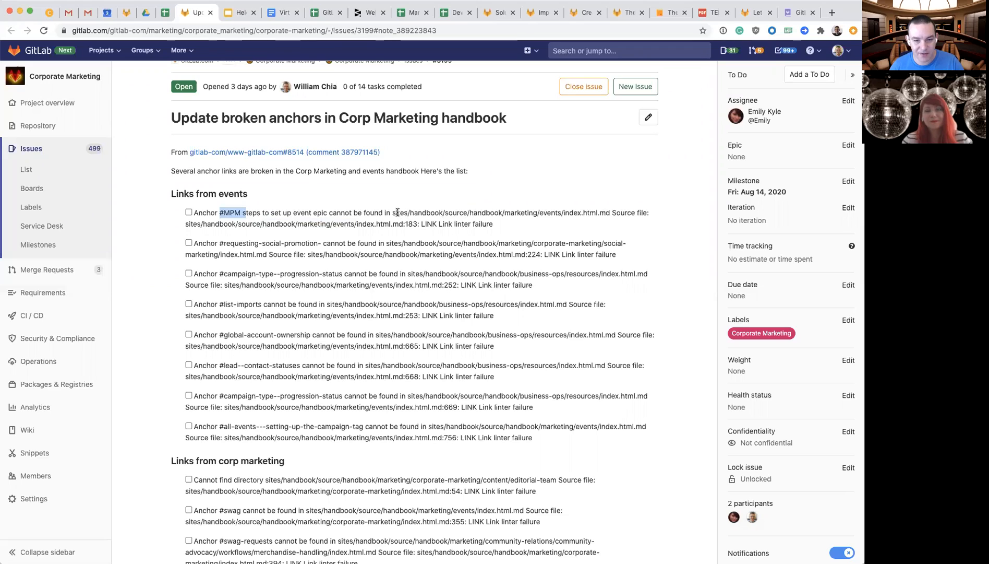
{"action": "mouse_move", "coordinate": [333, 236]}
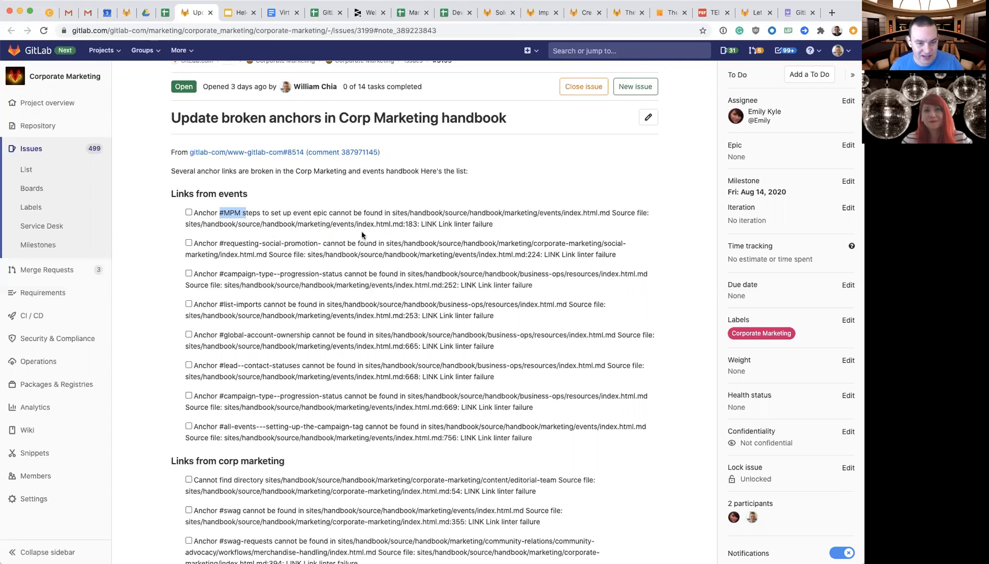
{"action": "mouse_move", "coordinate": [357, 226]}
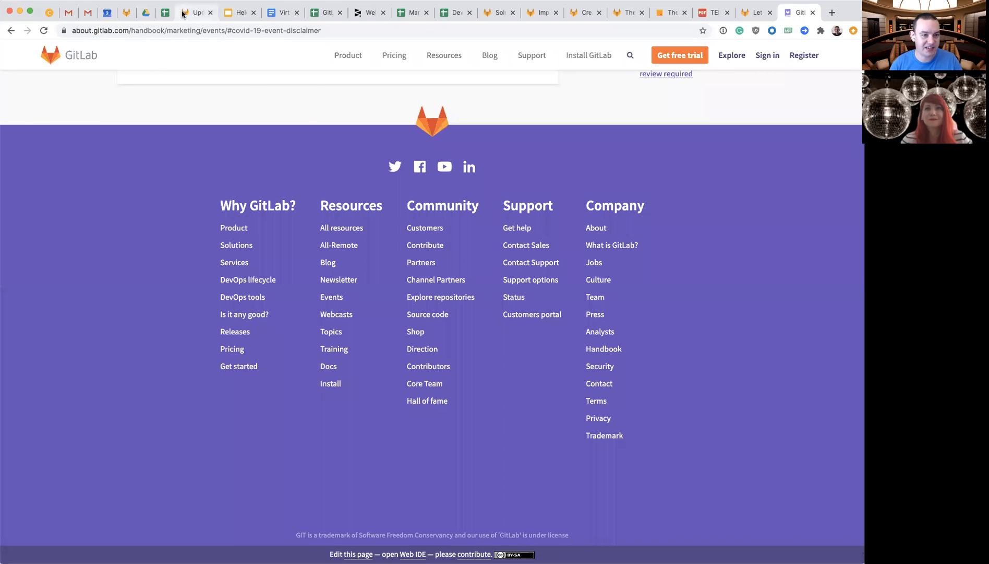
Follow the footer's 'Edit this page' link to index.html.md in the www-gitlab-com repository
{"action": "left_click", "coordinate": [197, 12]}
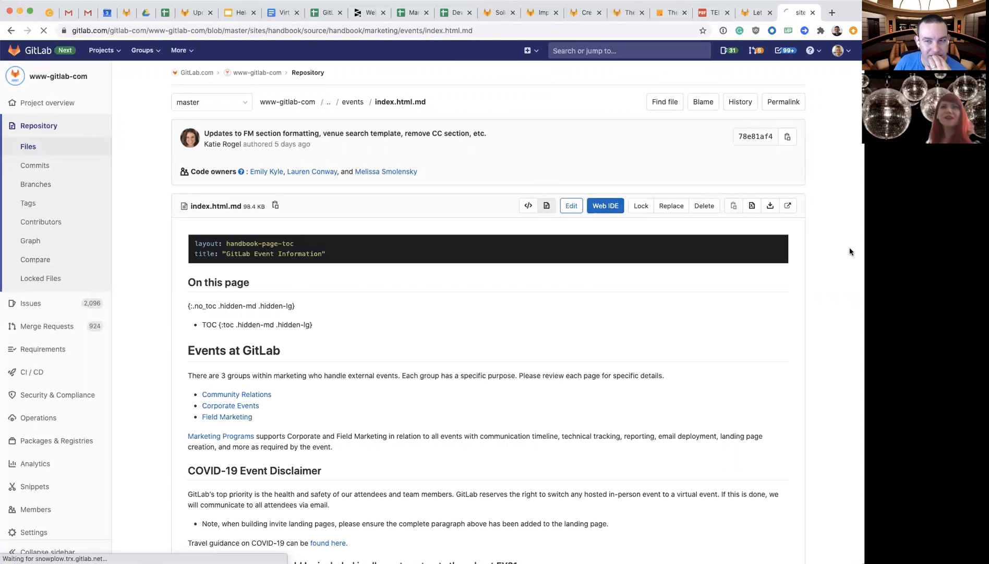
Load index.html.md in the Web IDE, checking the issue's source file line along the way
{"action": "left_click", "coordinate": [604, 205]}
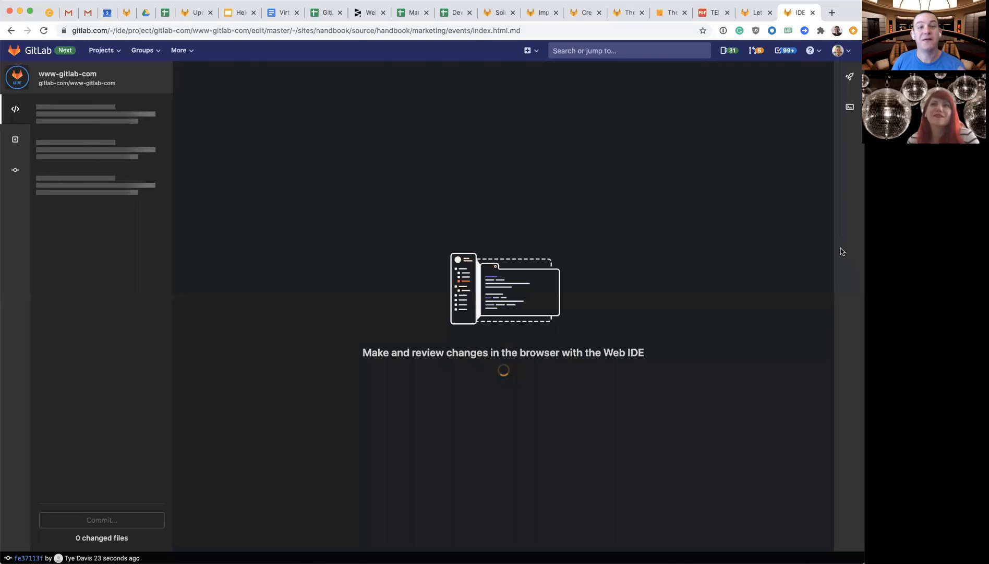
{"action": "left_click", "coordinate": [193, 11]}
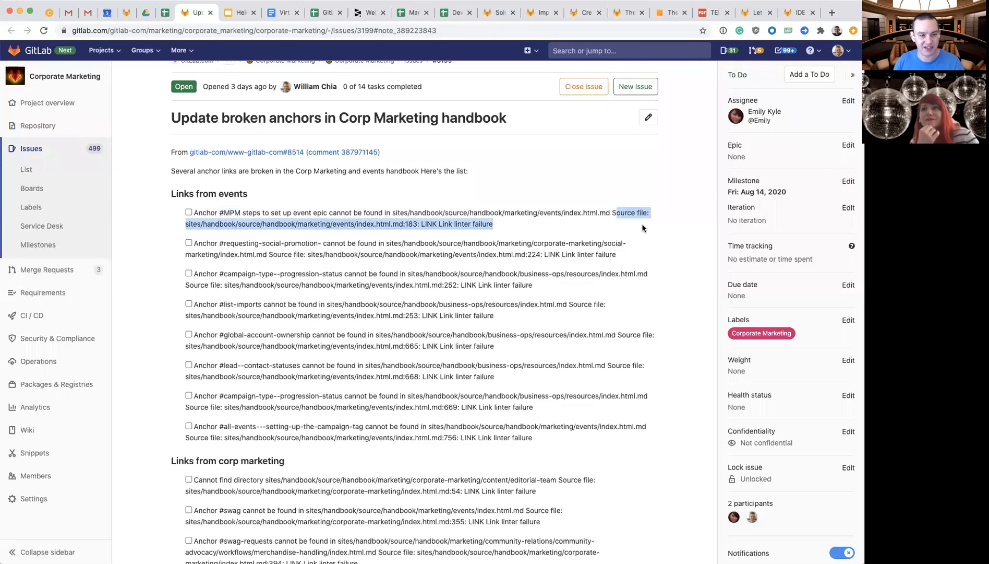
{"action": "left_click", "coordinate": [800, 11]}
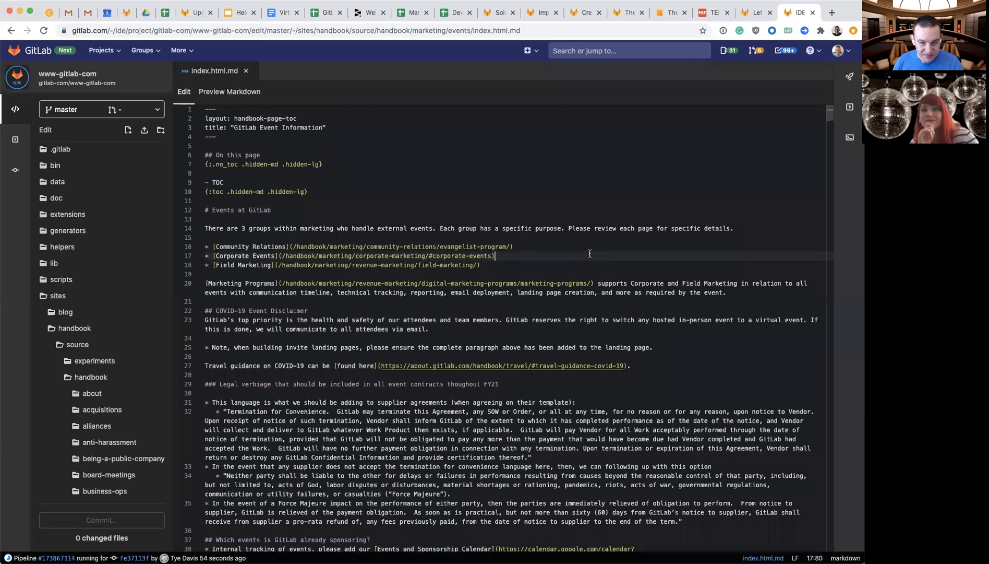
Search the file for #MPM and place the cursor in the broken link on line 176
{"action": "type", "text": "#MPM"}
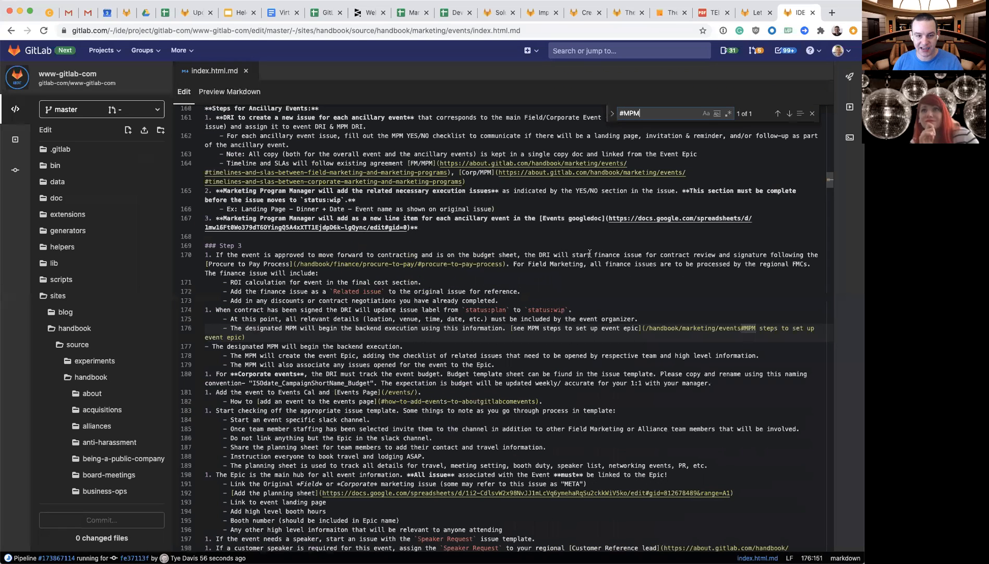
{"action": "mouse_move", "coordinate": [762, 328]}
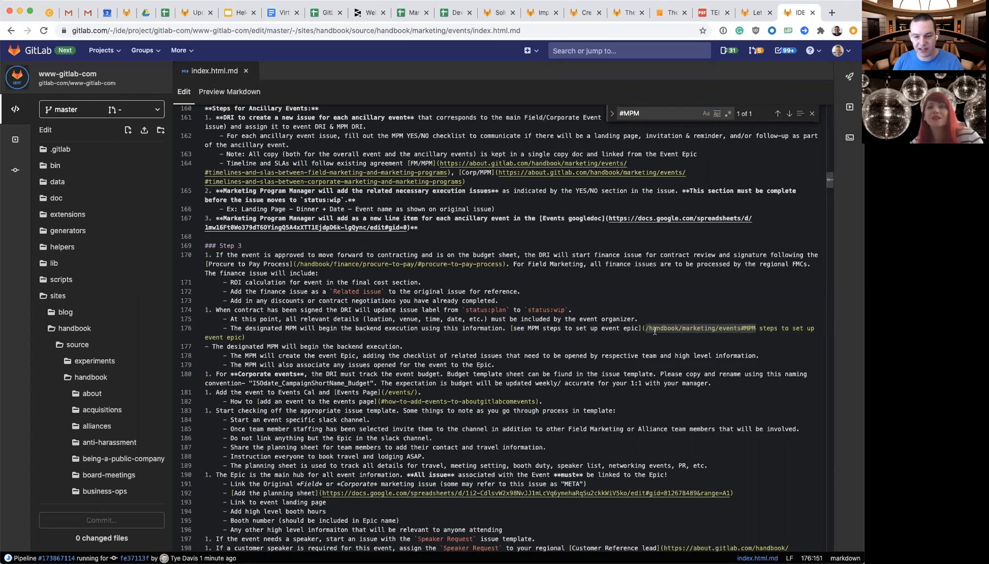
{"action": "mouse_move", "coordinate": [697, 341]}
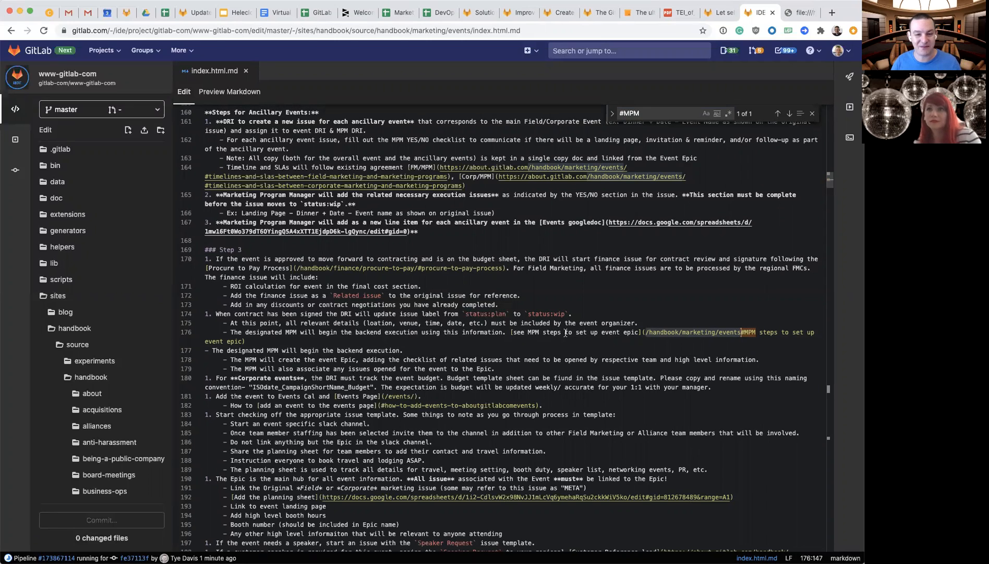
{"action": "left_click", "coordinate": [693, 331]}
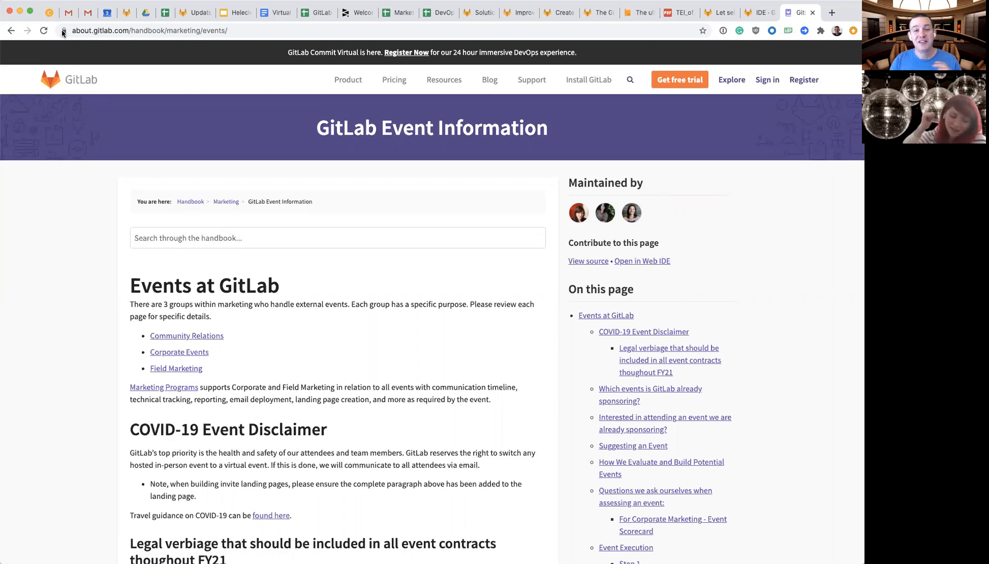
{"action": "mouse_move", "coordinate": [398, 257]}
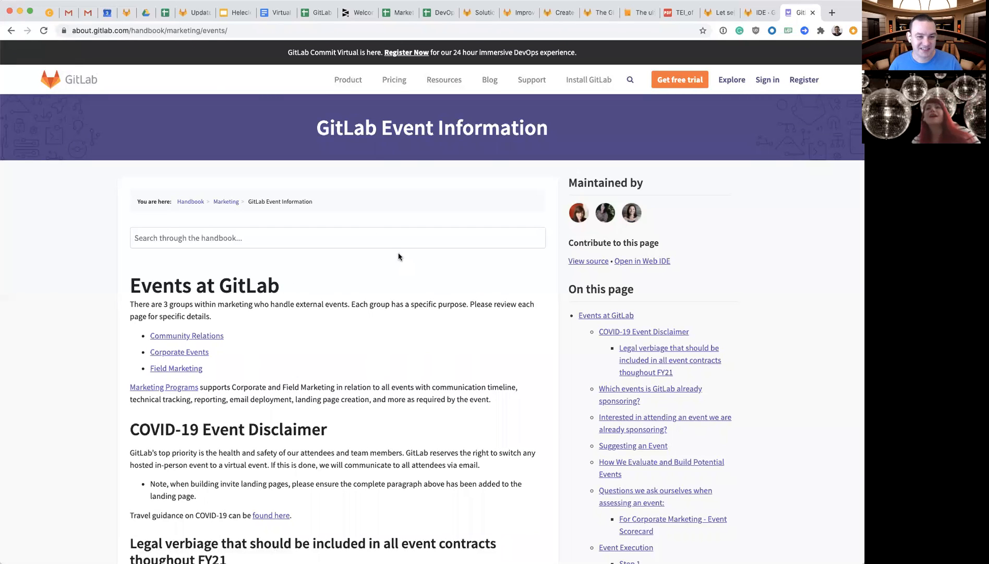
{"action": "mouse_move", "coordinate": [412, 264]}
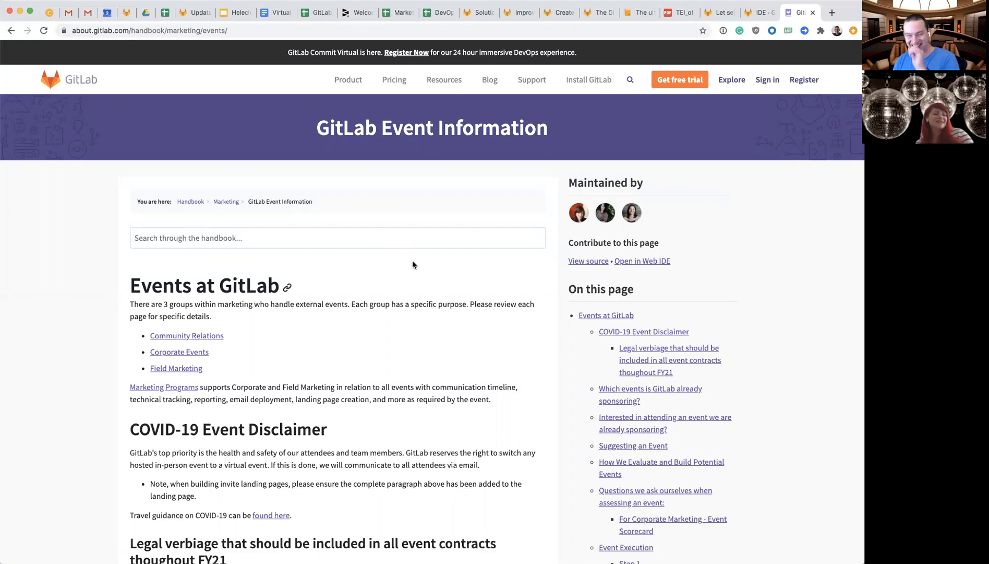
{"action": "mouse_move", "coordinate": [418, 286]}
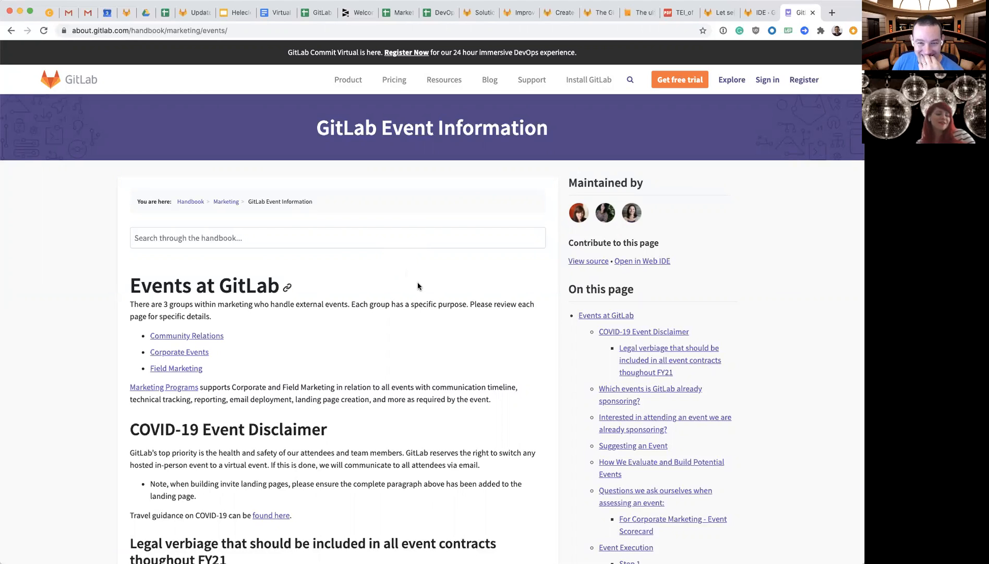
{"action": "mouse_move", "coordinate": [423, 285]}
{"action": "type", "text": "m"}
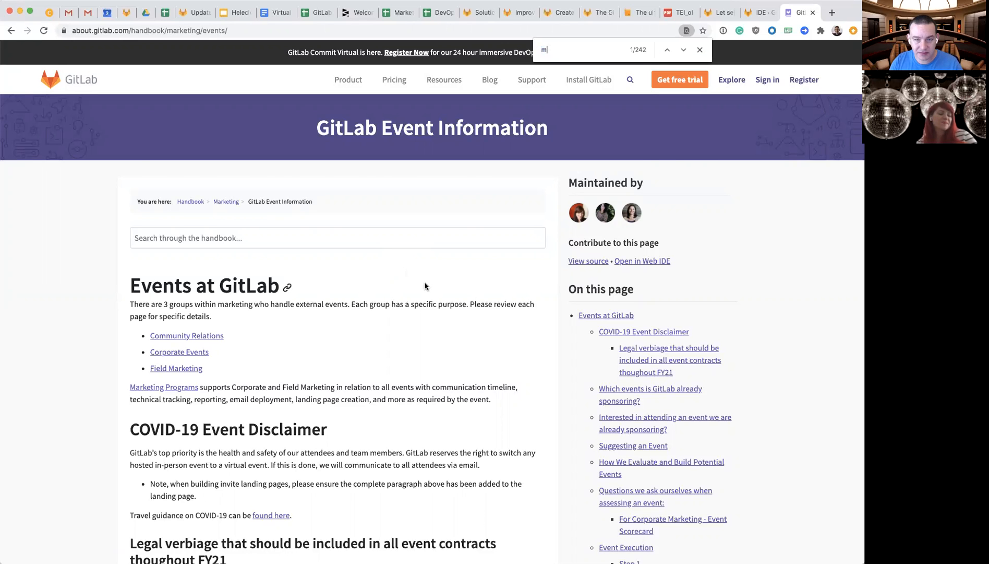
Search the live events page for 'mpm' and pick up the MPM steps to set up event epic anchor
{"action": "type", "text": "pm"}
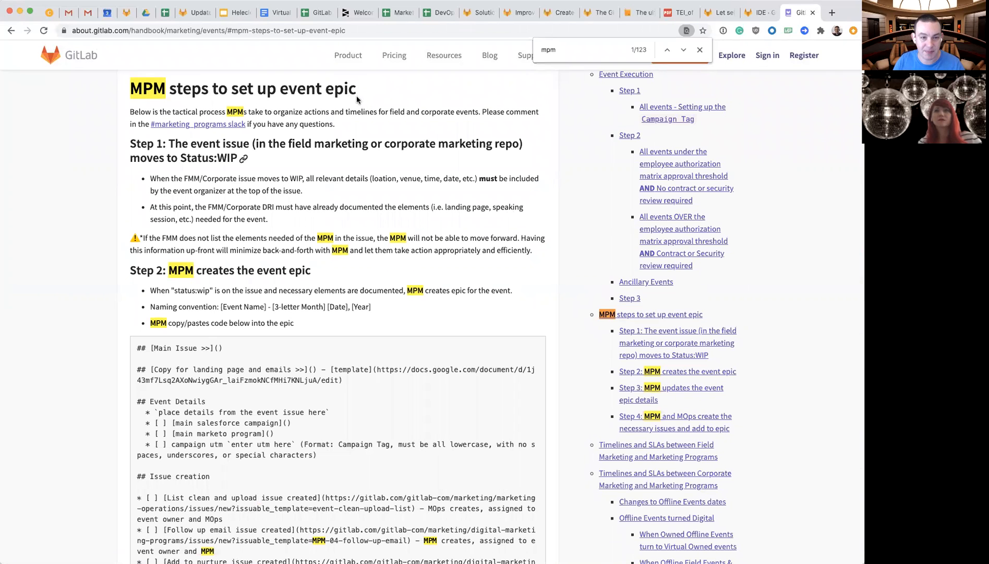
{"action": "left_click", "coordinate": [759, 12]}
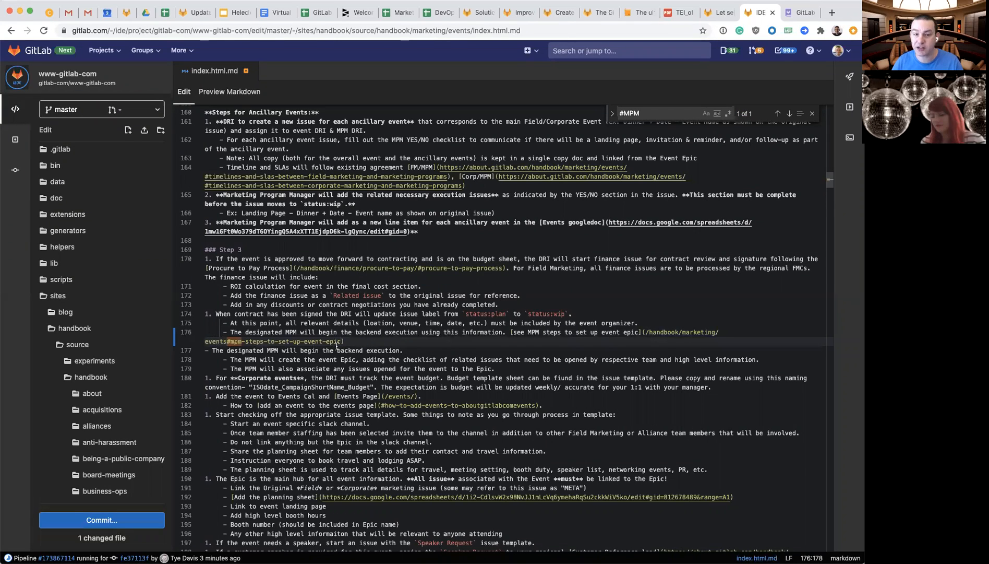
With line 176 pointing to #mpm-steps-to-set-up-event-epic, begin committing the change
{"action": "left_click", "coordinate": [101, 520]}
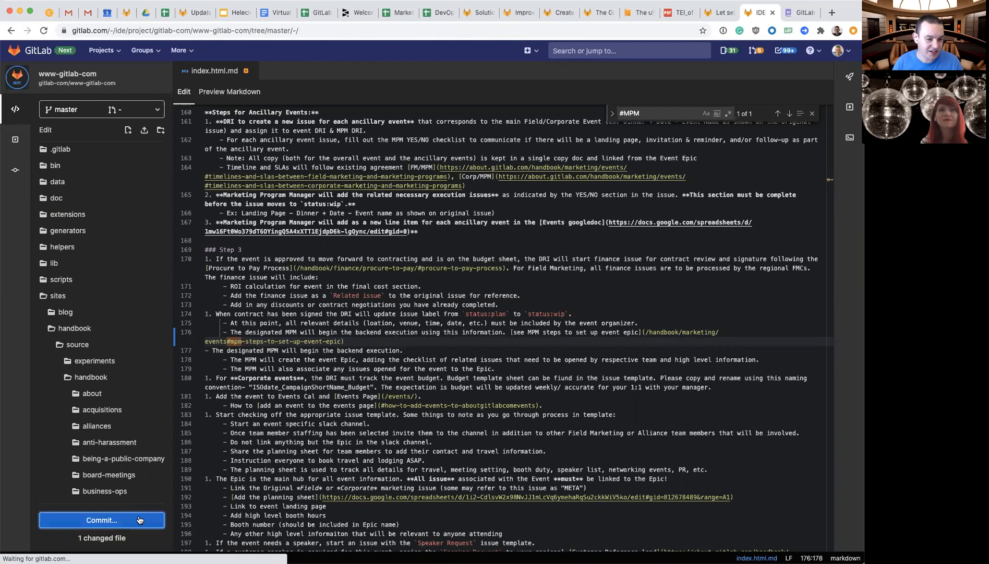
Commit as 'Update corp and event handbook anchor links' to a new branch with a merge request
{"action": "left_click", "coordinate": [101, 520]}
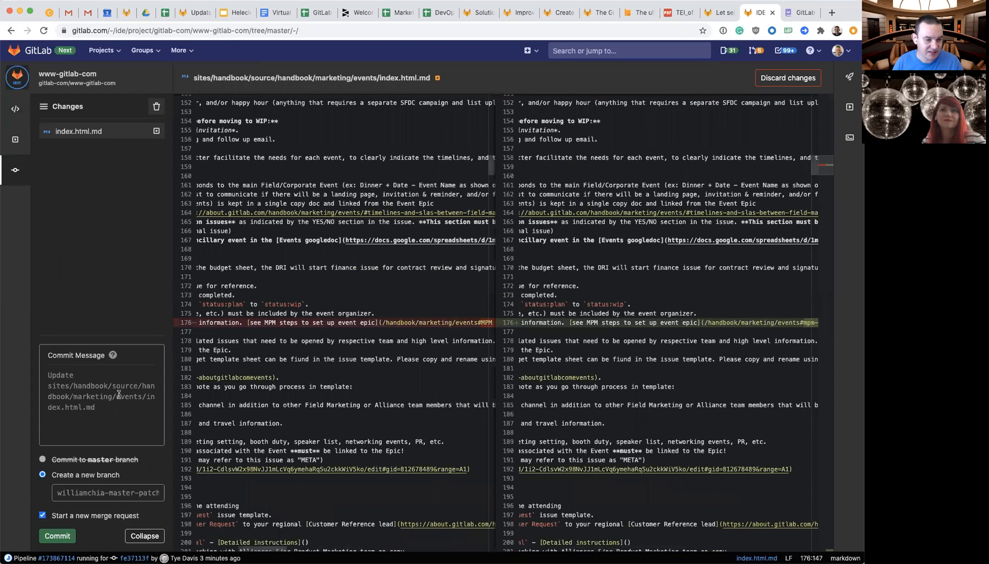
{"action": "type", "text": "Up"}
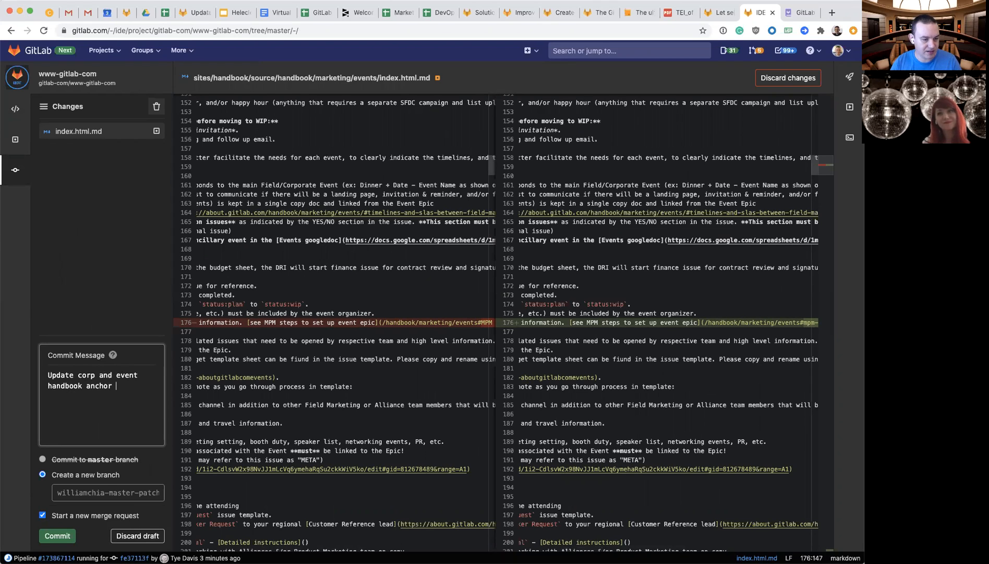
{"action": "type", "text": "links"}
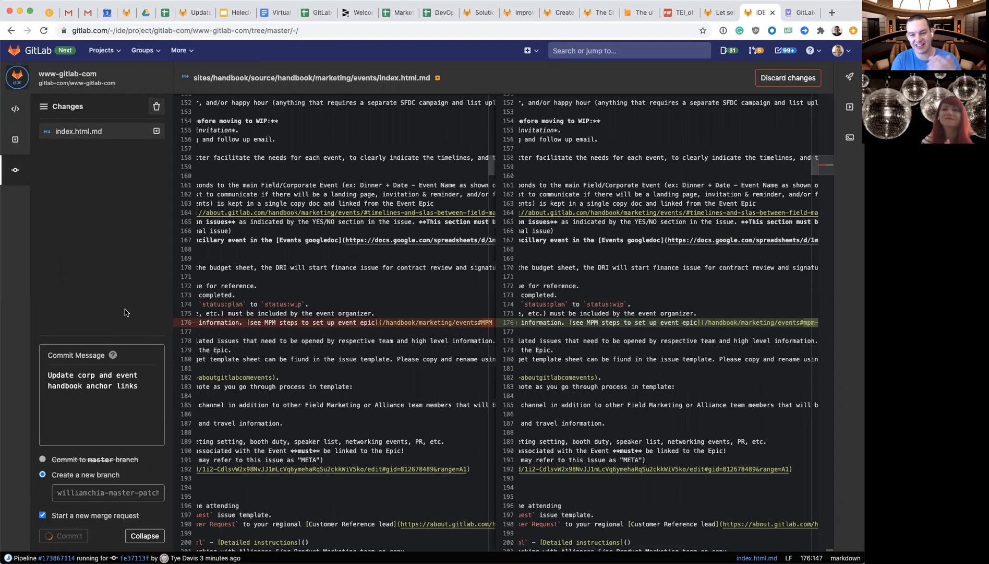
{"action": "left_click", "coordinate": [68, 535]}
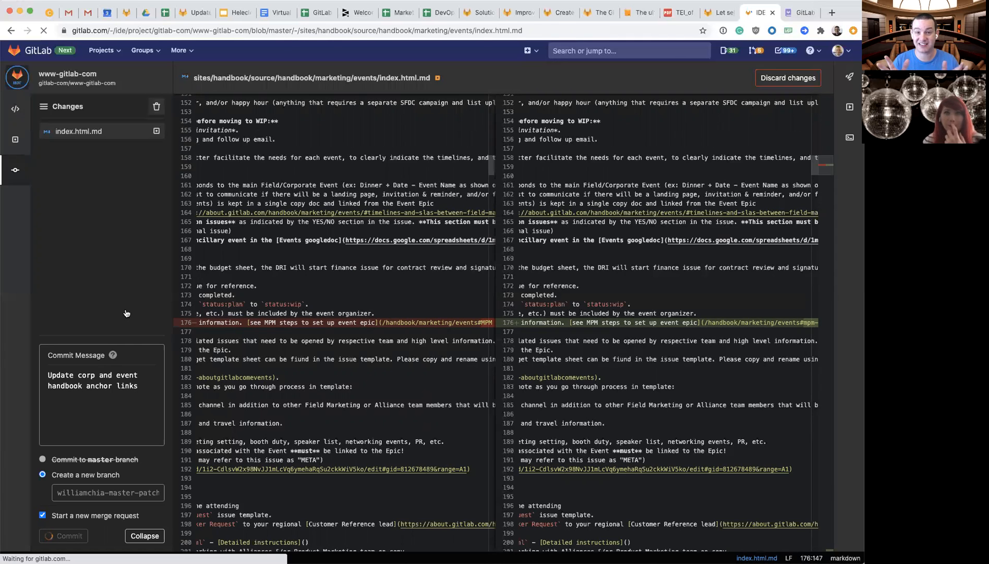
Replace the 'Why is this change being made?' comment with a 'Closes' line for corporate-marketing issue 3199
{"action": "left_click", "coordinate": [69, 535]}
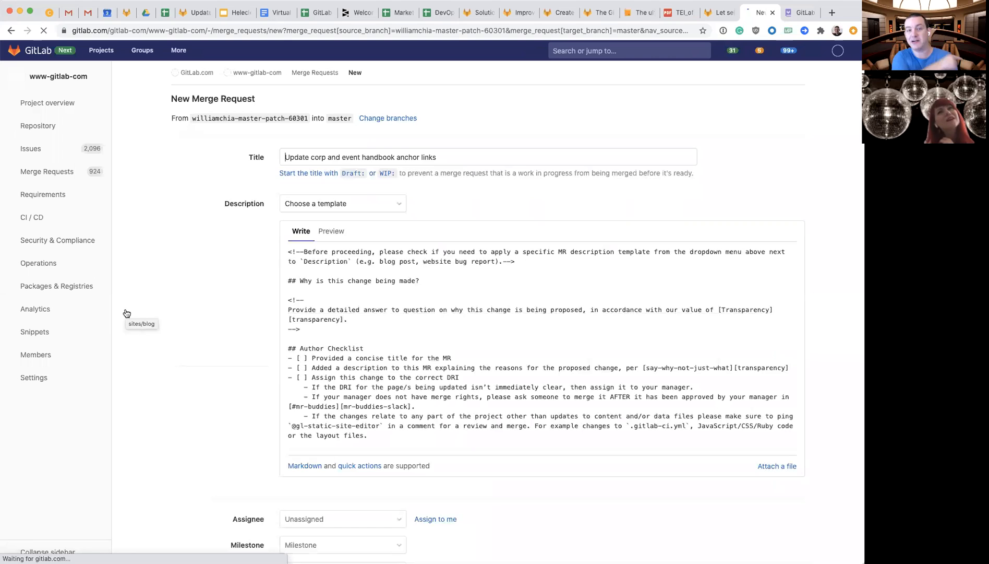
{"action": "left_click", "coordinate": [488, 156]}
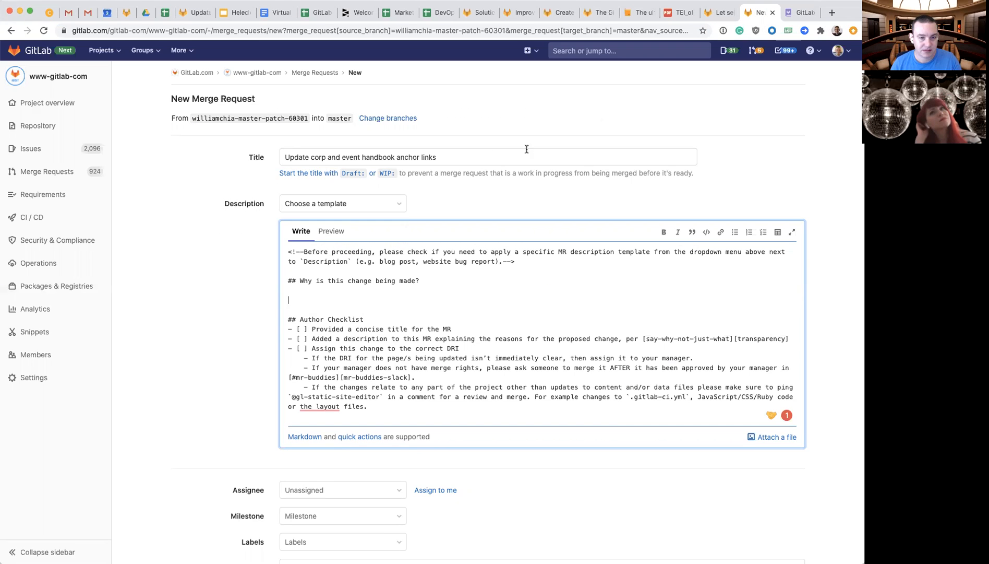
{"action": "type", "text": "Close"}
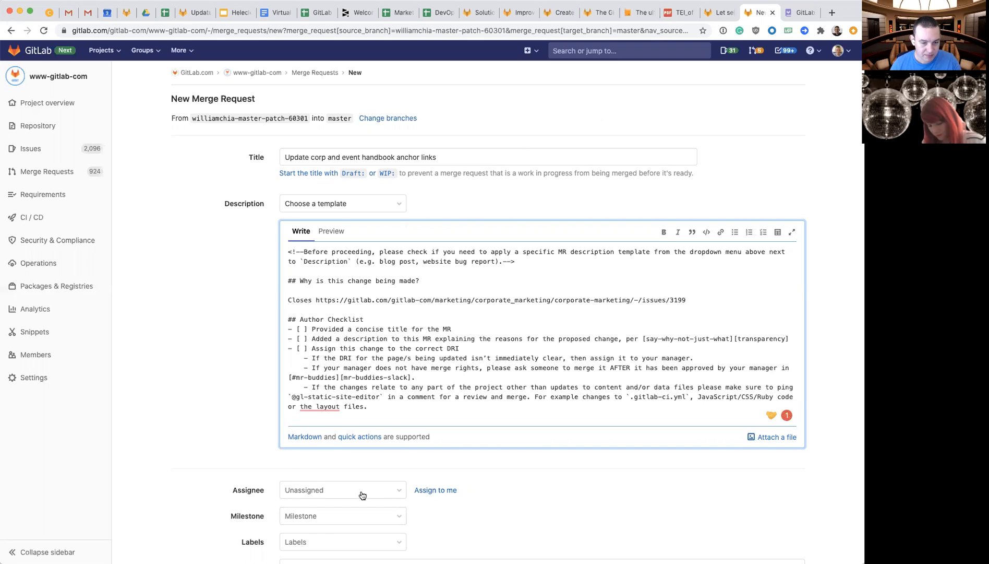
{"action": "scroll", "scroll_direction": "down", "scroll_amount": 3}
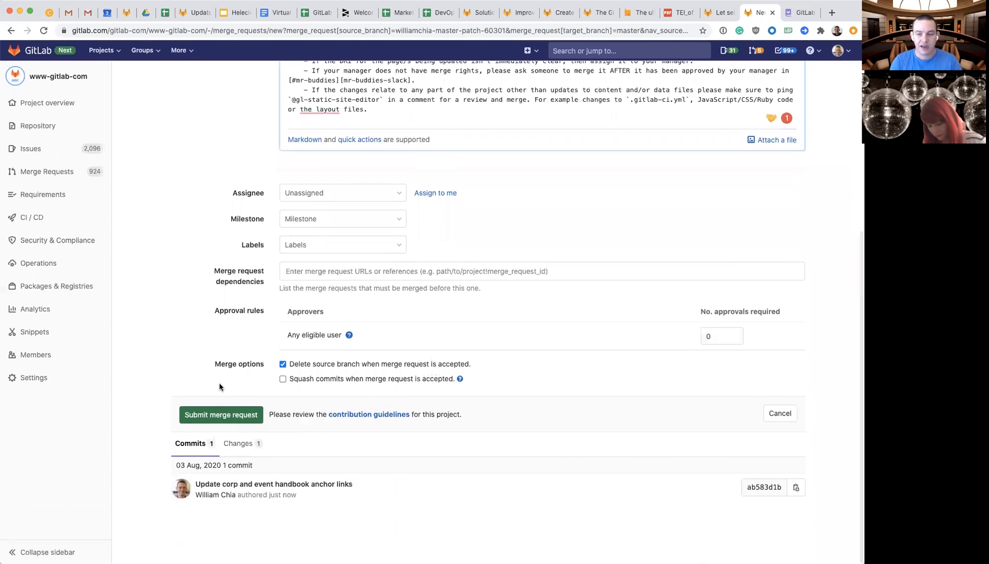
Submit the merge request 'Update corp and event handbook anchor links' and check the linked issue 3199
{"action": "left_click", "coordinate": [221, 414]}
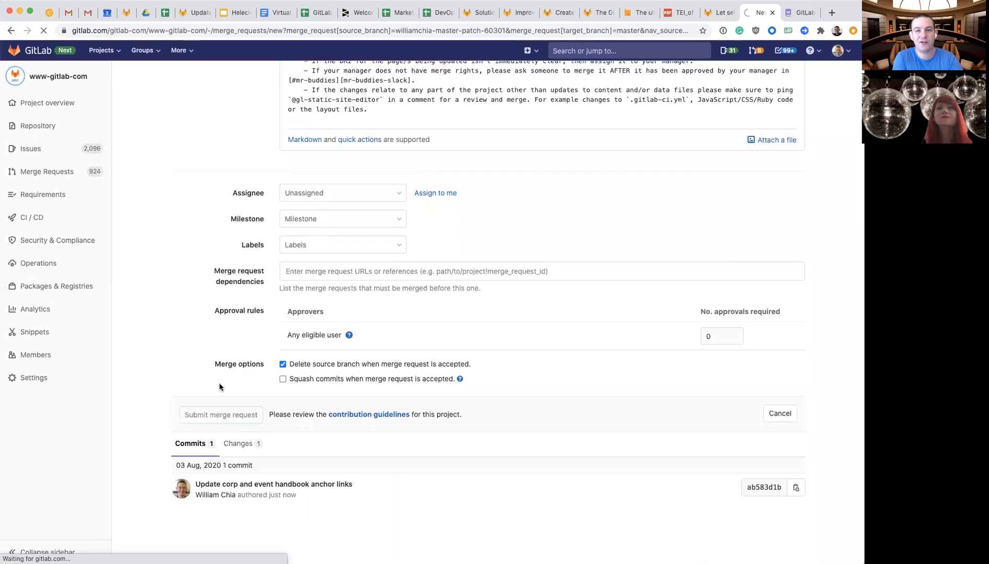
{"action": "left_click", "coordinate": [220, 414]}
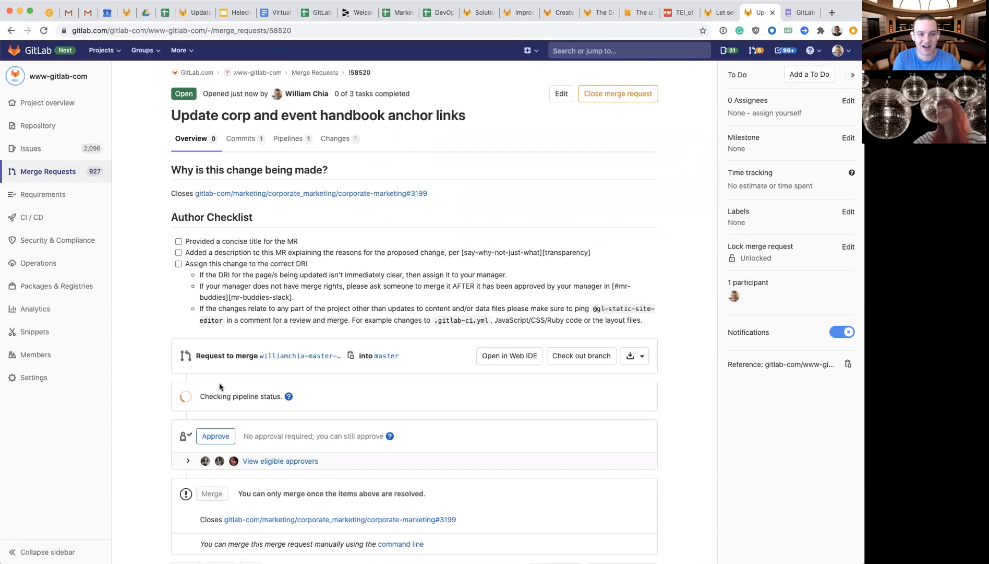
{"action": "mouse_move", "coordinate": [376, 293]}
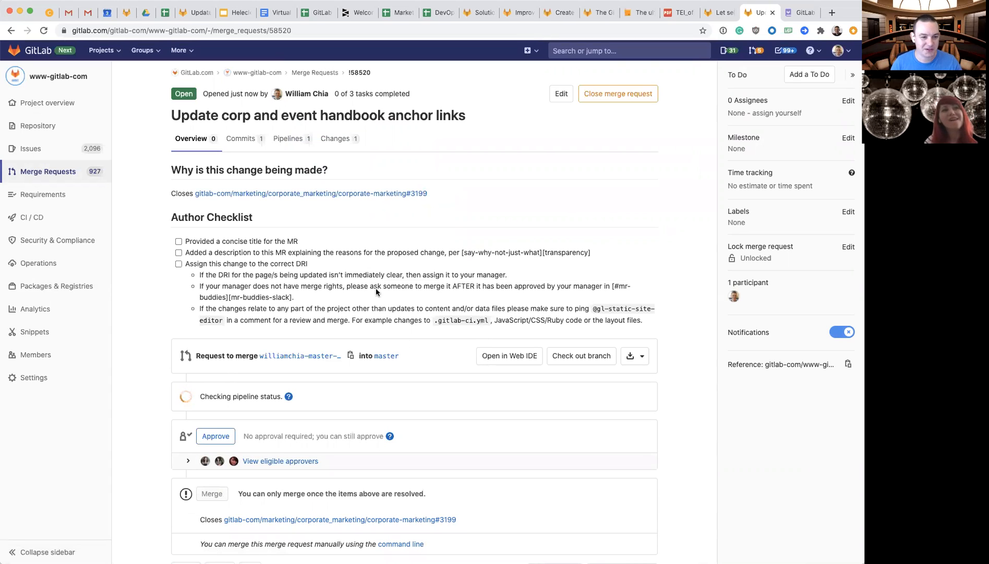
{"action": "mouse_move", "coordinate": [479, 351]}
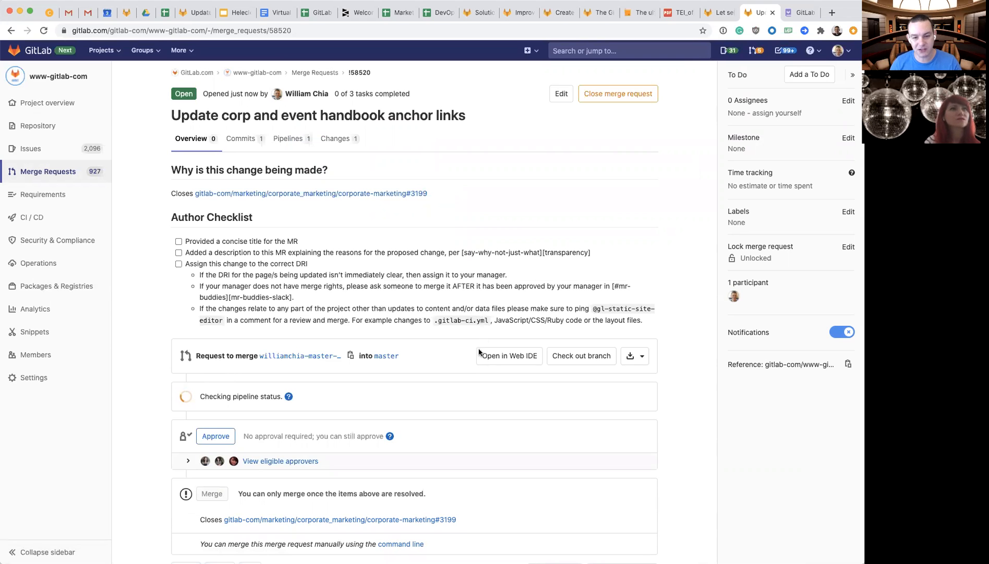
{"action": "scroll", "scroll_direction": "down", "scroll_amount": 3}
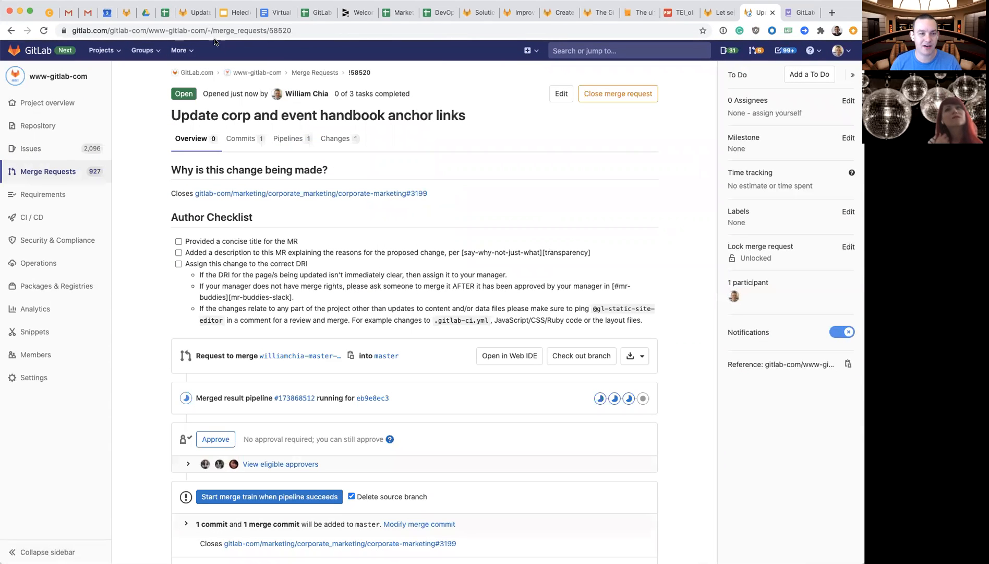
{"action": "left_click", "coordinate": [310, 193]}
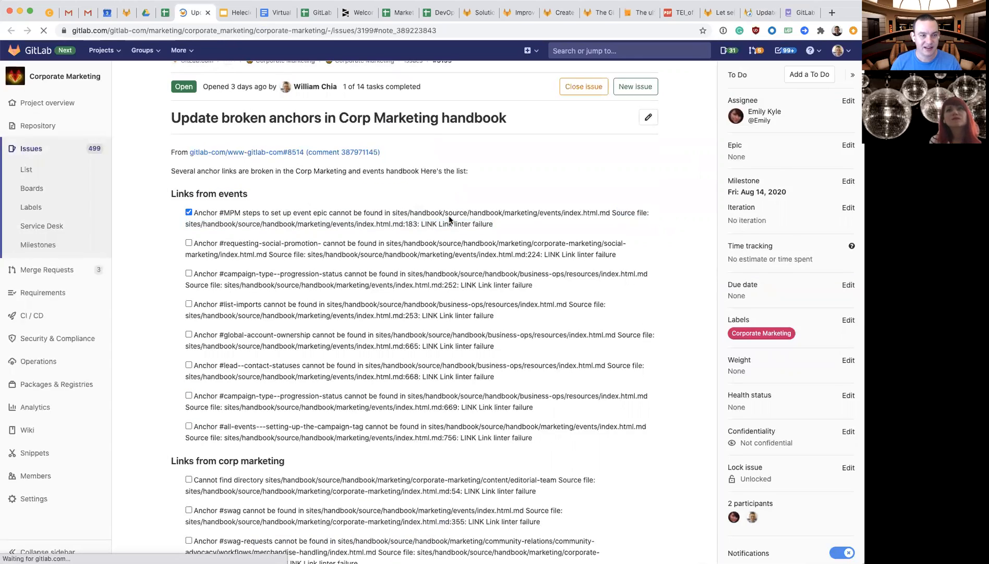
{"action": "scroll", "scroll_direction": "down", "scroll_amount": 3}
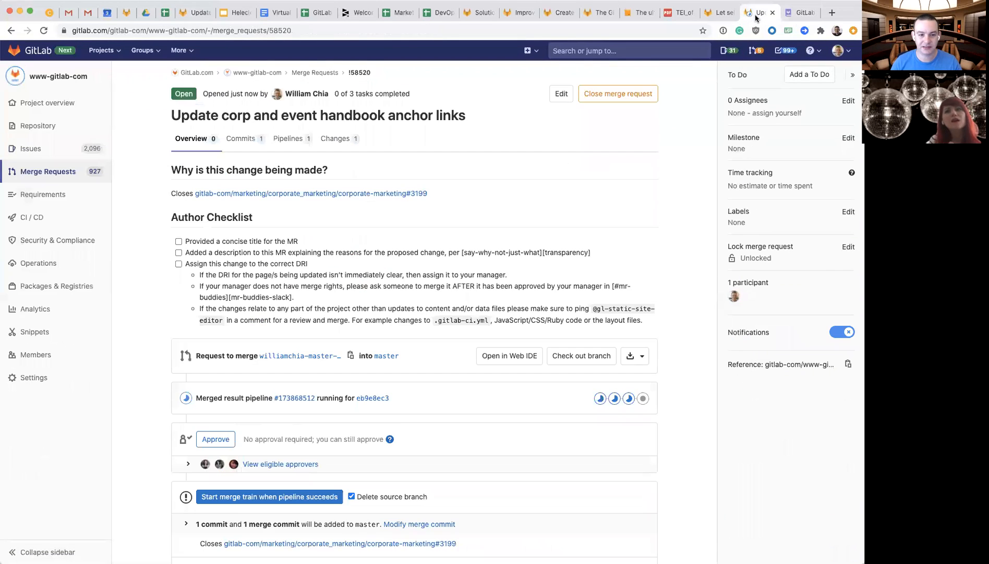
{"action": "mouse_move", "coordinate": [694, 321]}
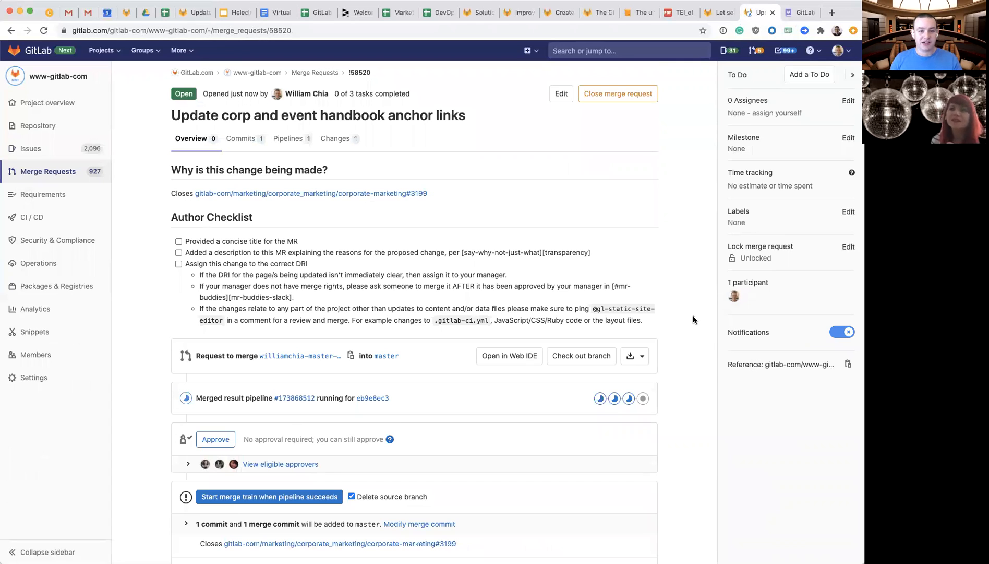